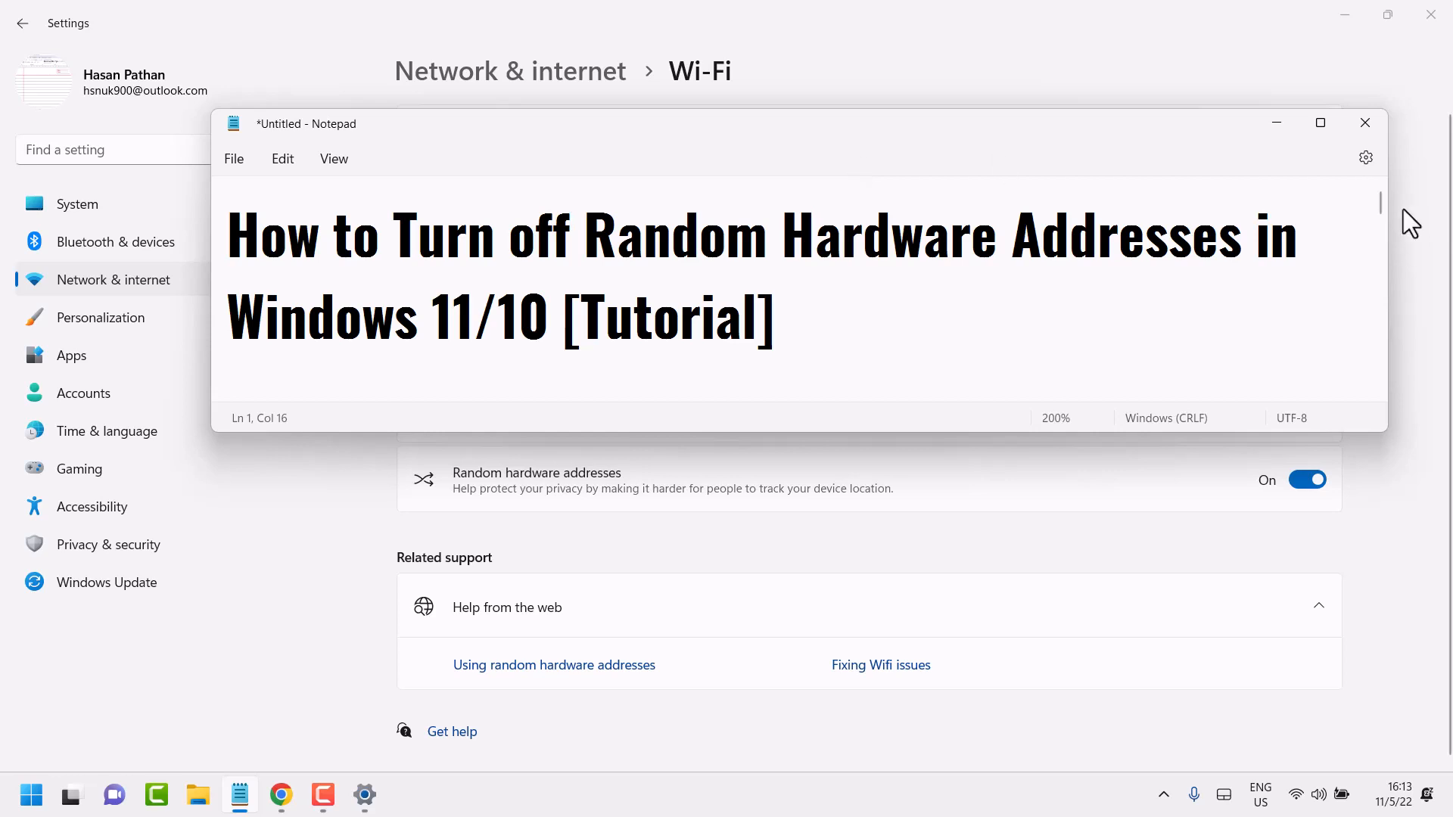
# Bring up the Start menu from the taskbar, leaving the Notepad note behind.
pyautogui.click(30, 794)
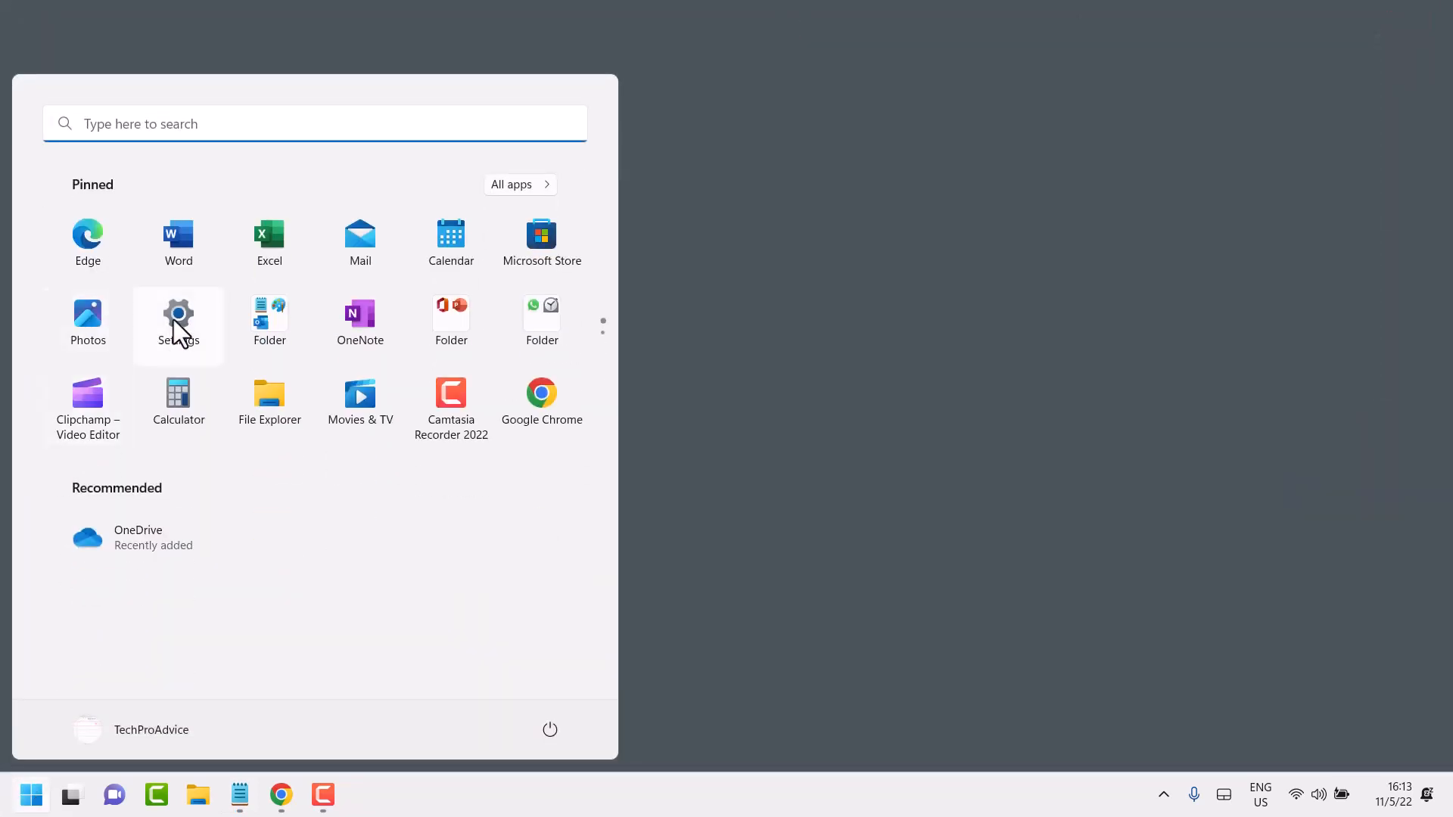
# Launch Settings from Start and go to Network & internet.
pyautogui.click(179, 318)
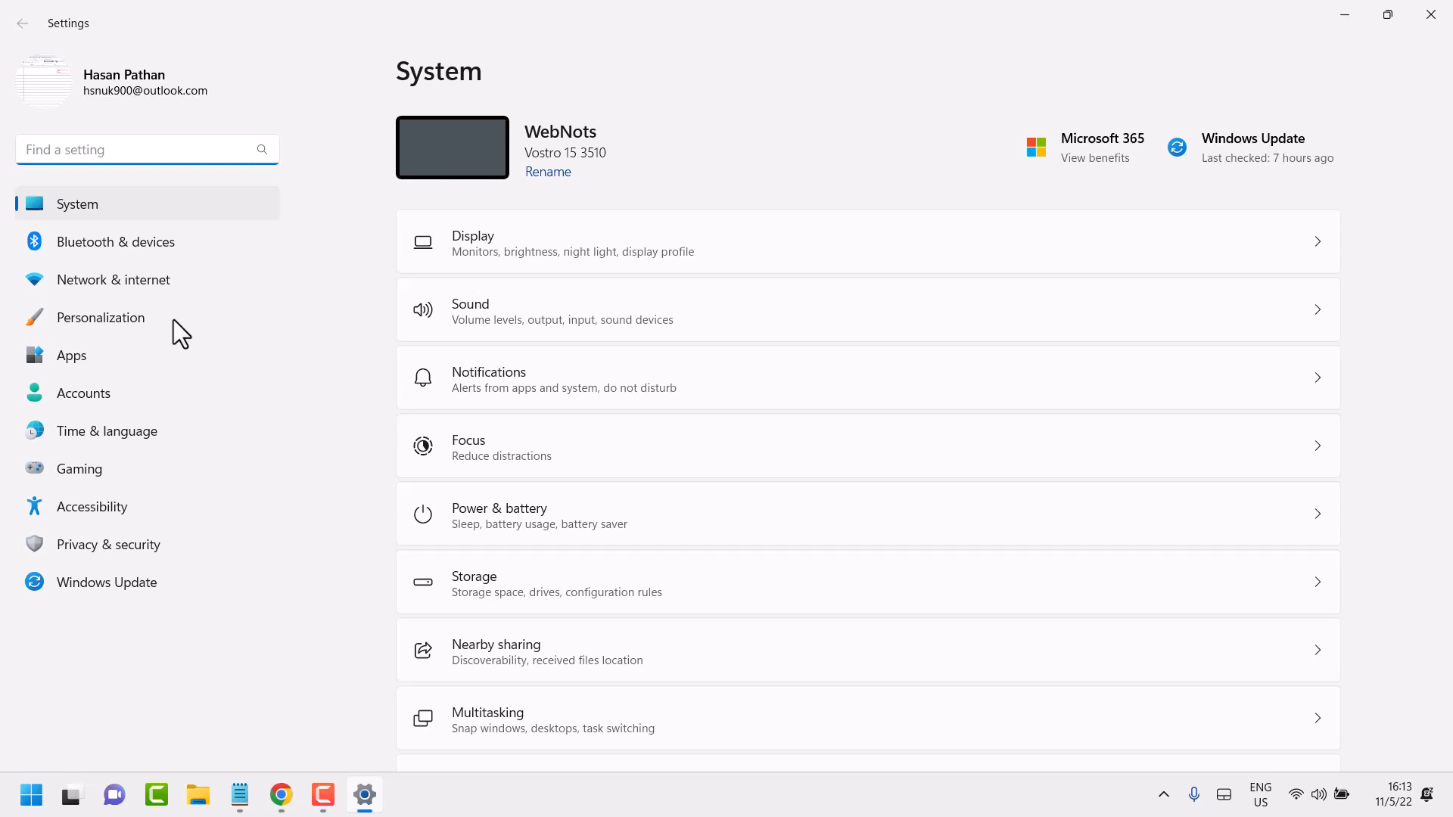
pyautogui.moveTo(114, 280)
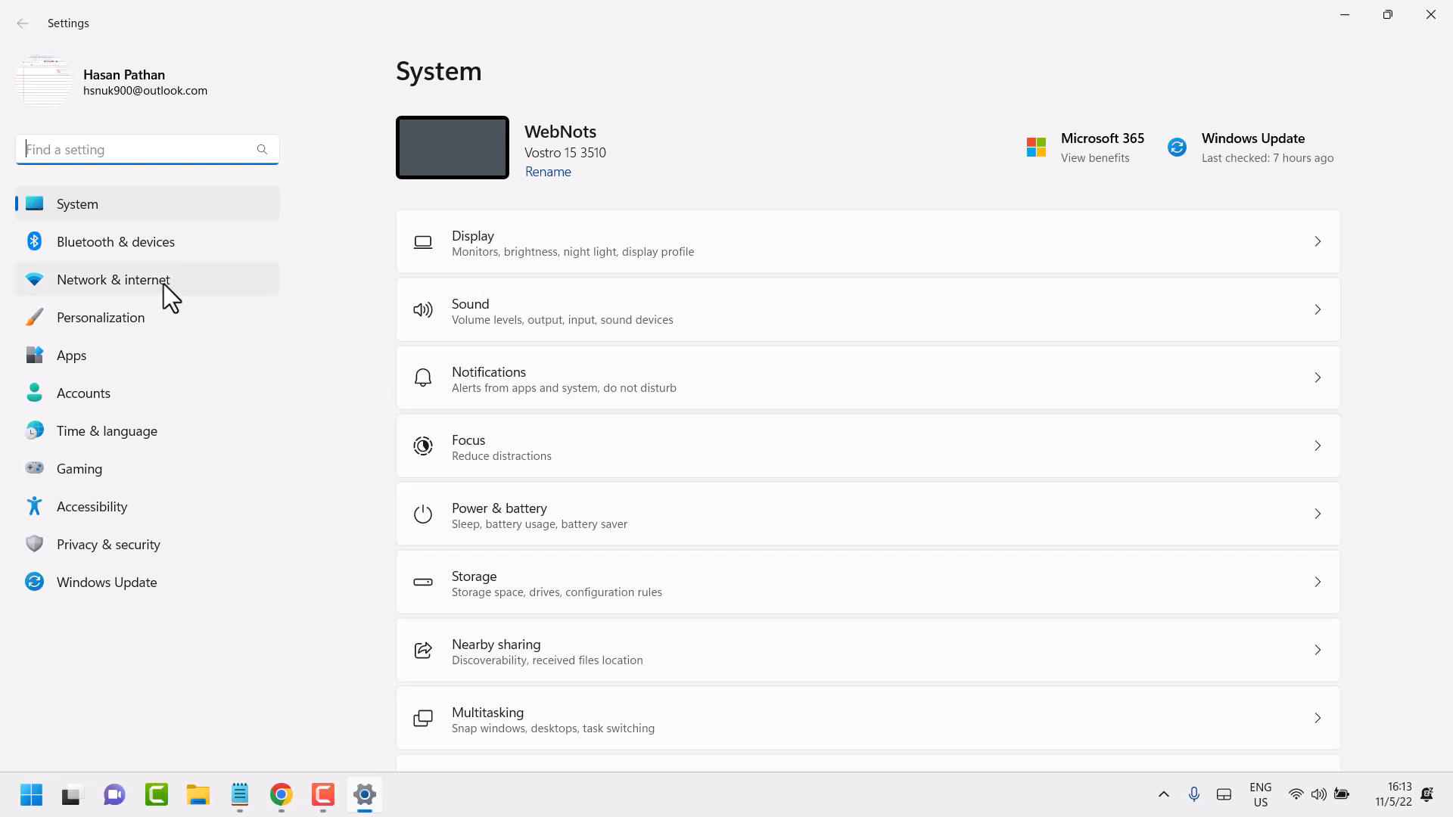
pyautogui.click(112, 278)
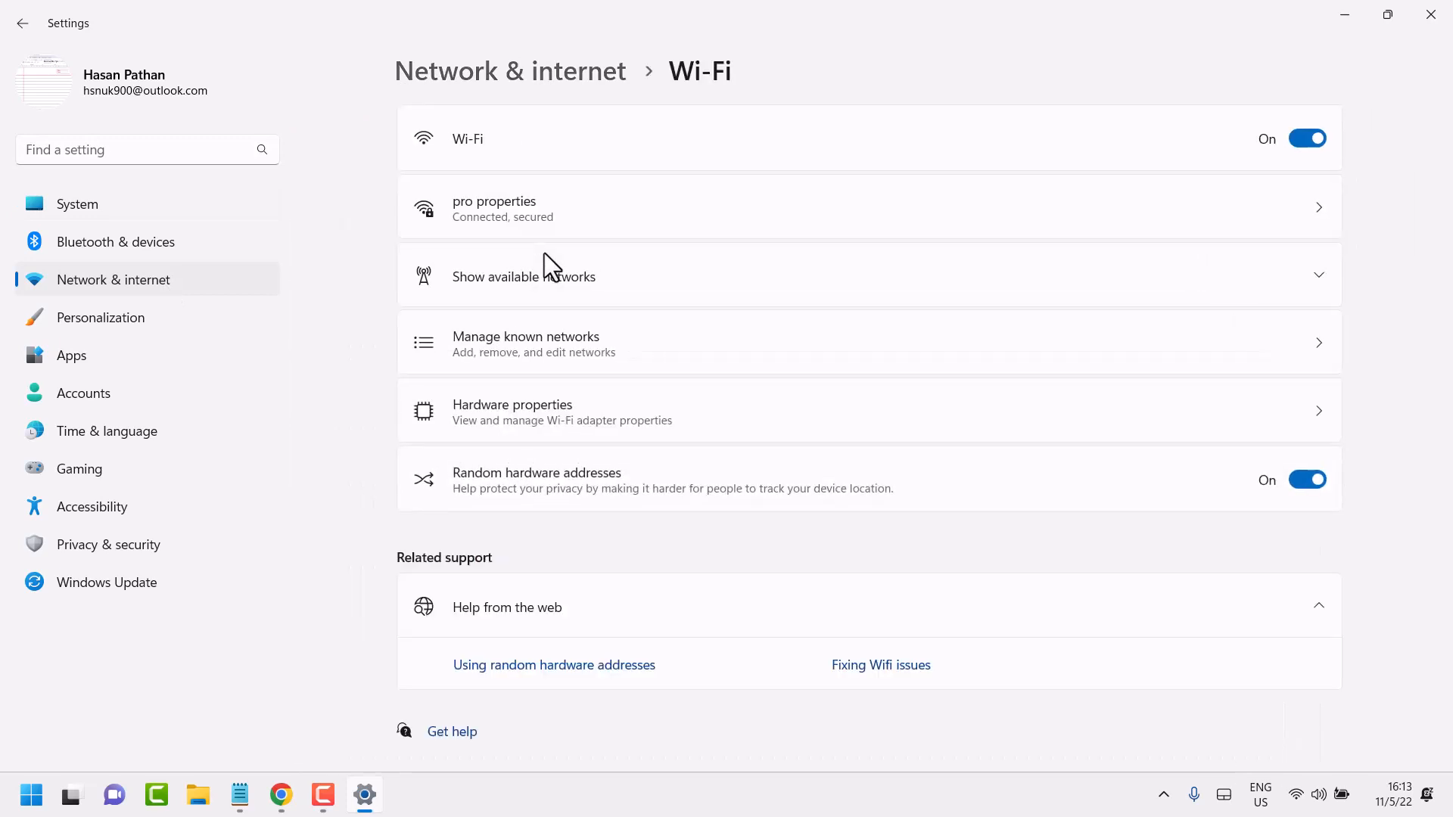
pyautogui.moveTo(616, 519)
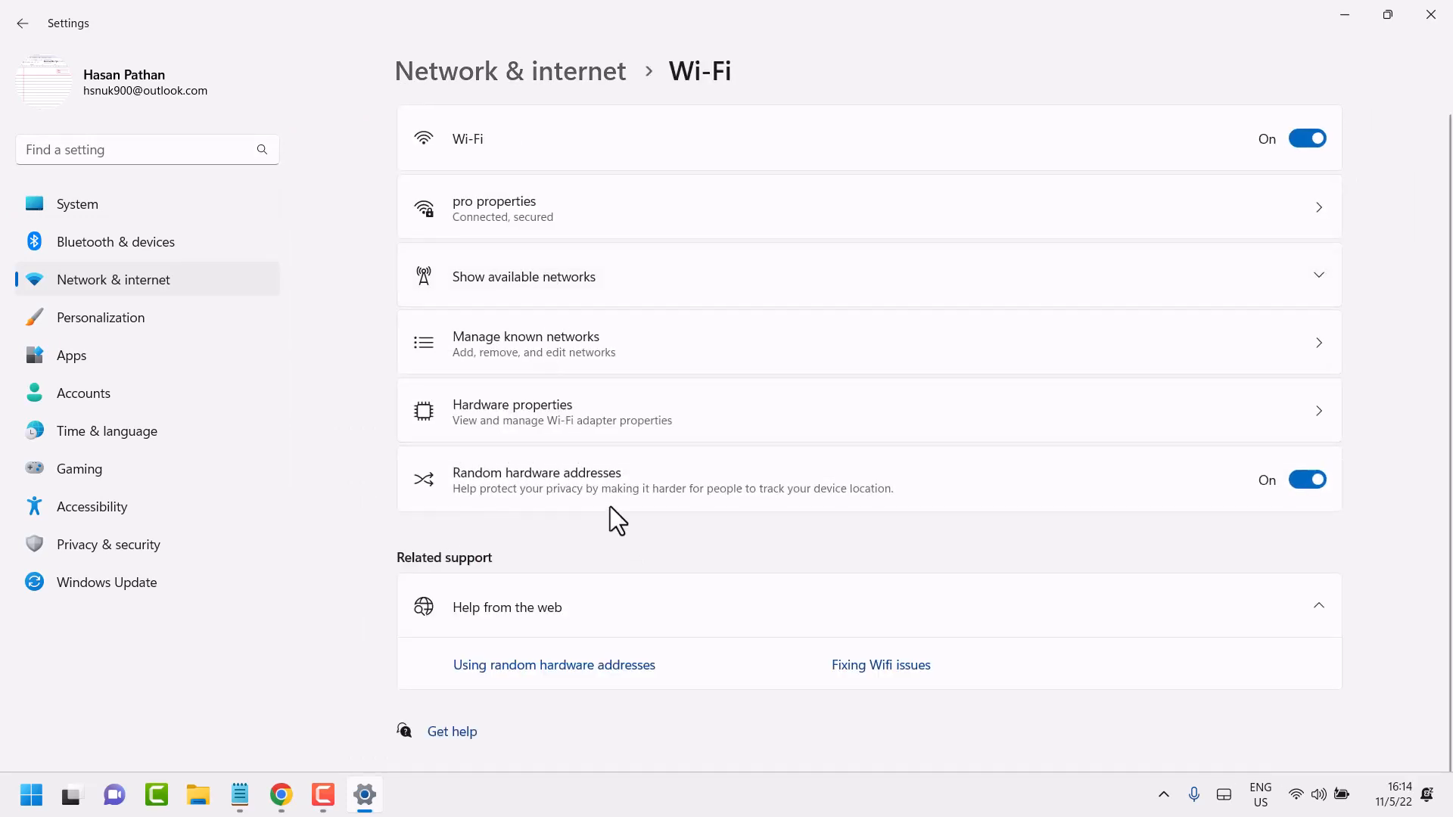
pyautogui.moveTo(553, 510)
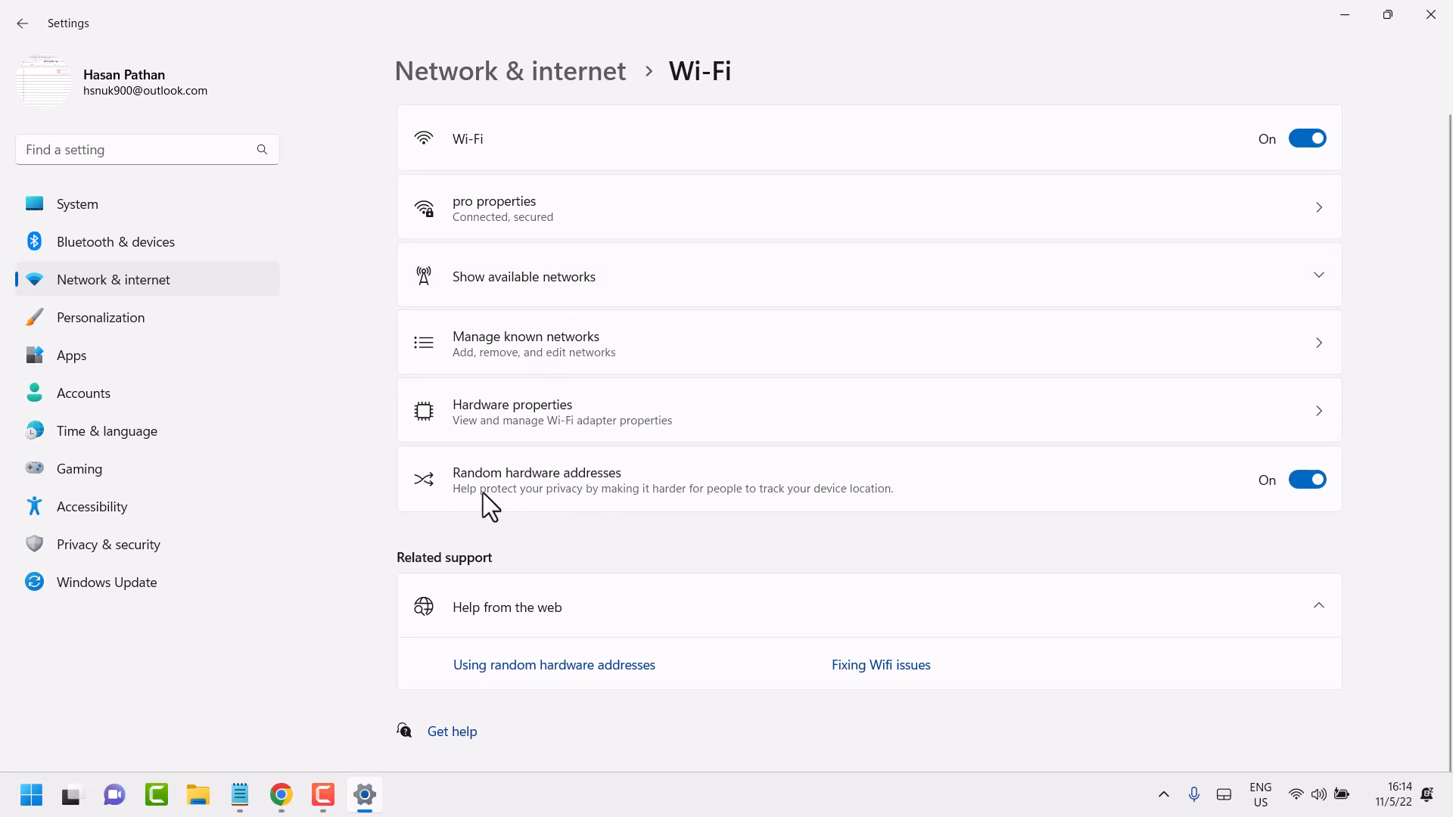
pyautogui.moveTo(460, 516)
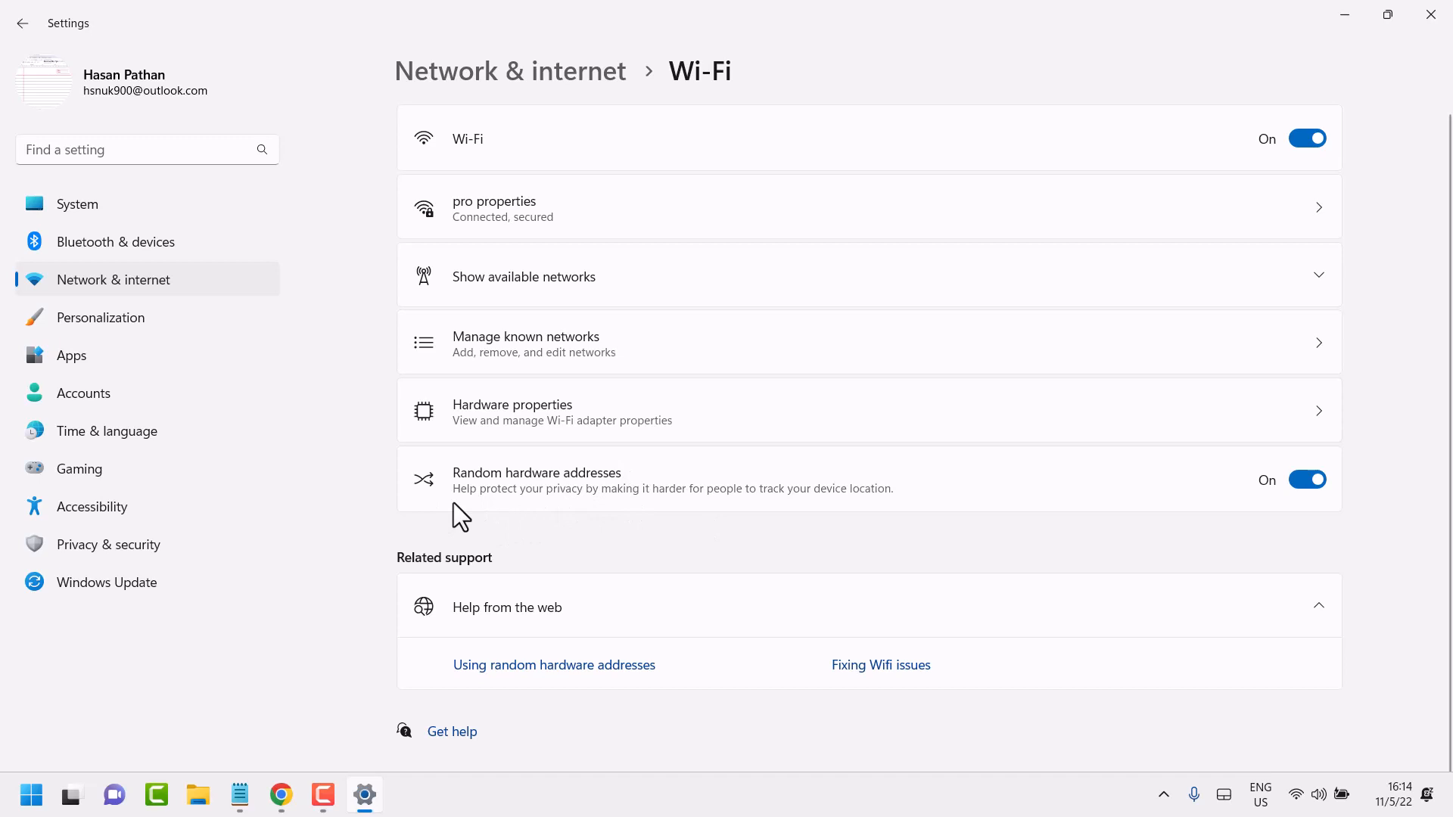
pyautogui.moveTo(625, 513)
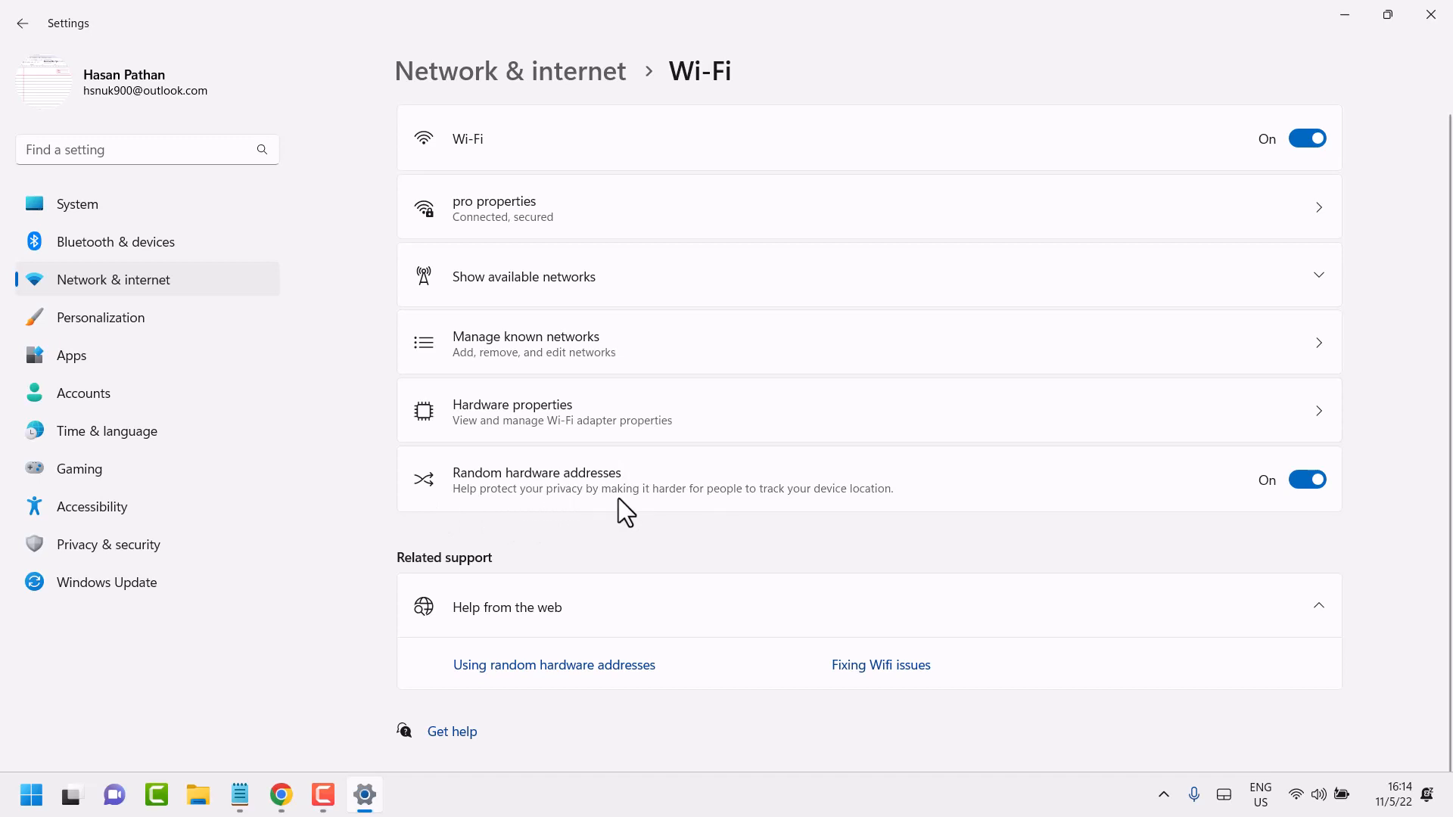
pyautogui.moveTo(746, 518)
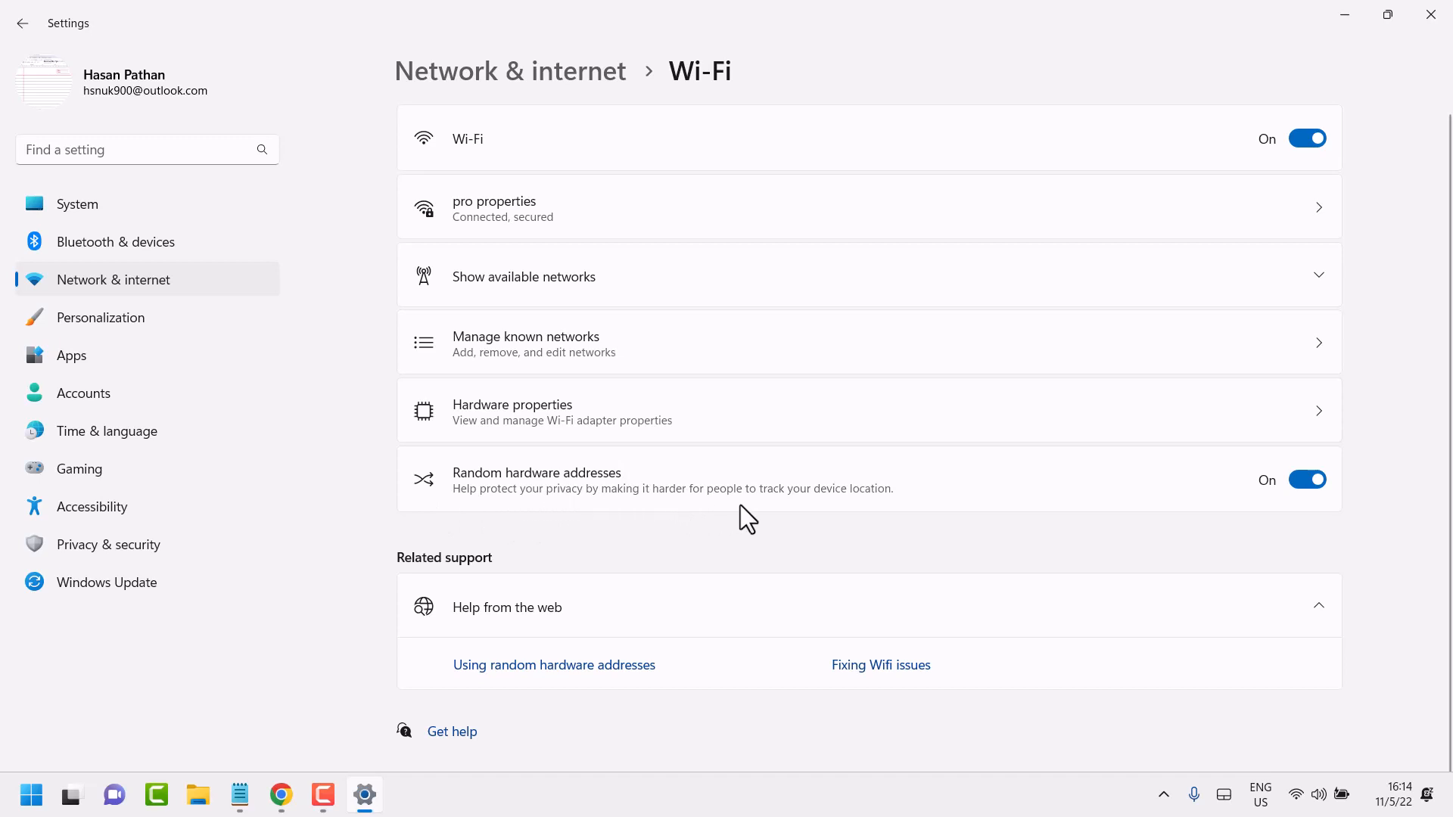
pyautogui.moveTo(798, 490)
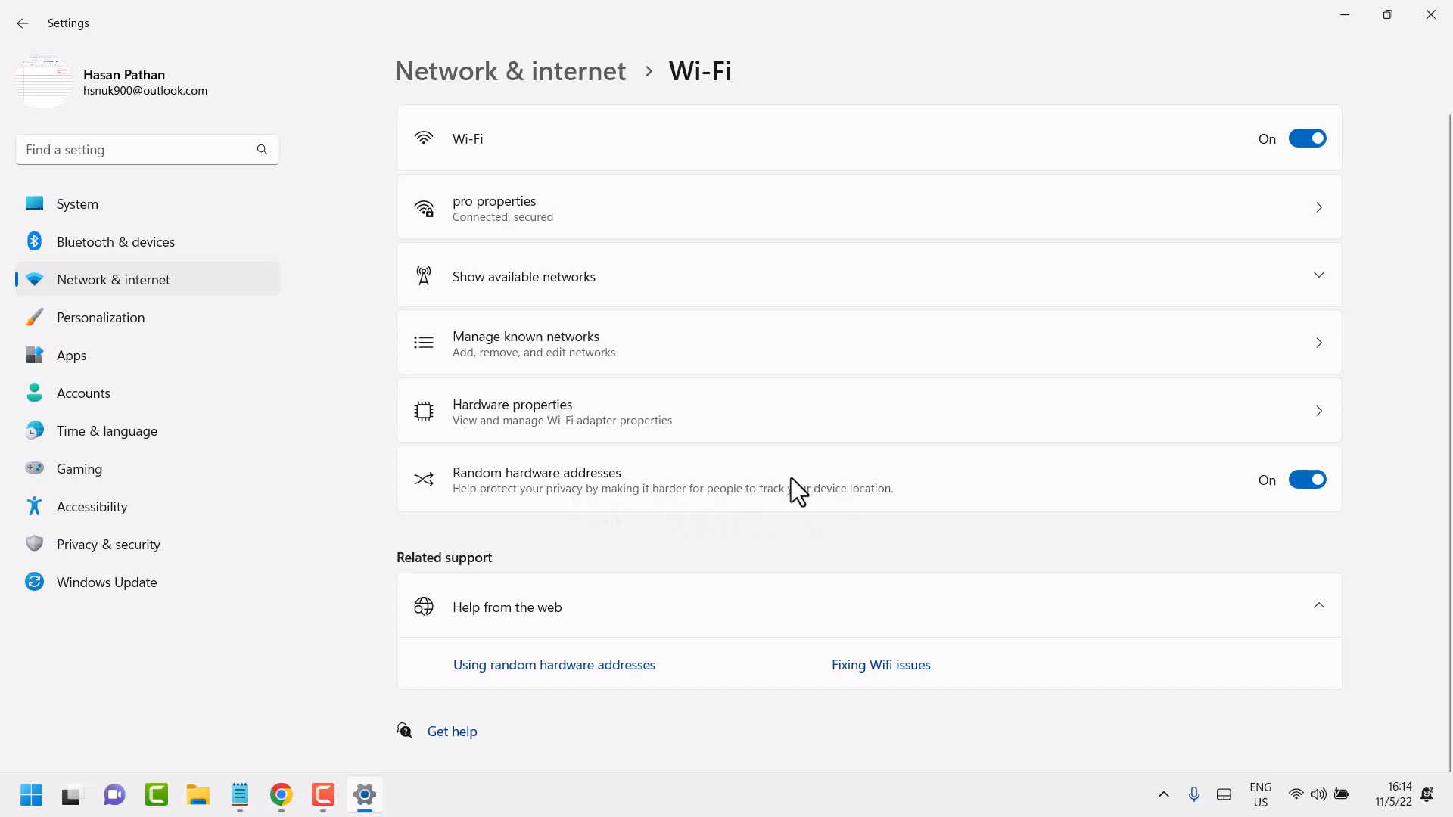
pyautogui.moveTo(1214, 497)
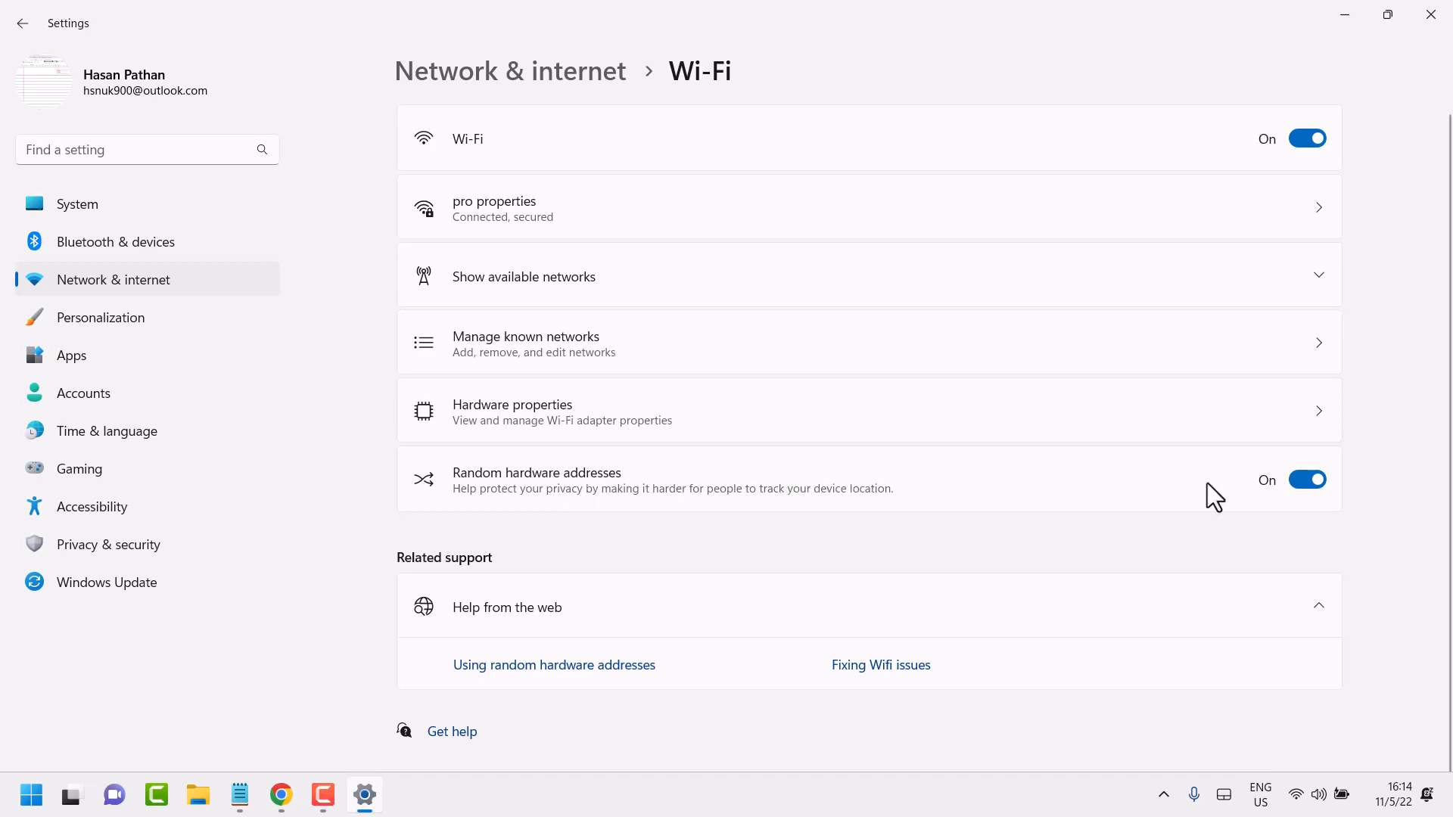
pyautogui.moveTo(1307, 518)
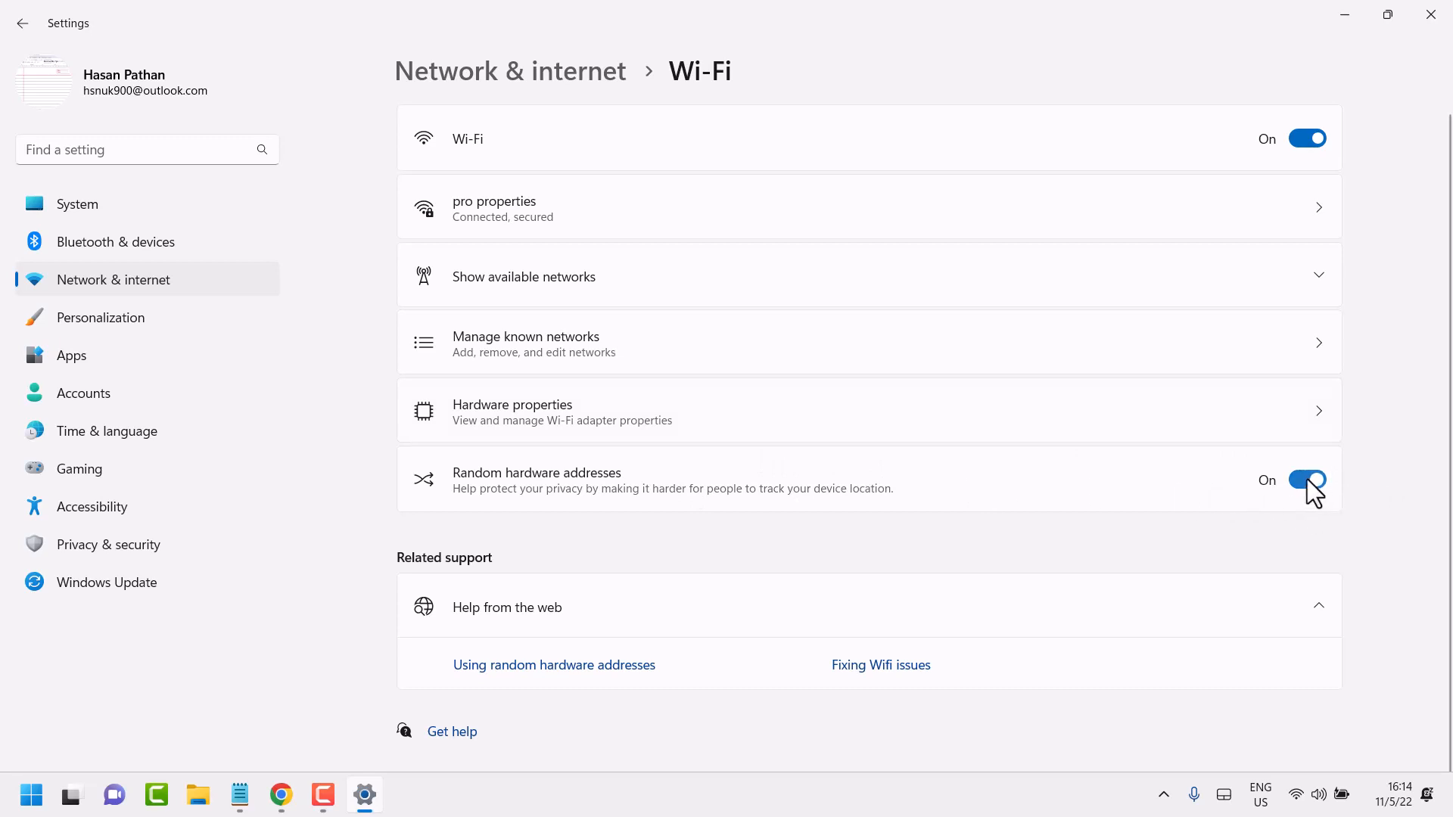
# Switch the Wi-Fi Random hardware addresses toggle from On to Off.
pyautogui.click(1307, 480)
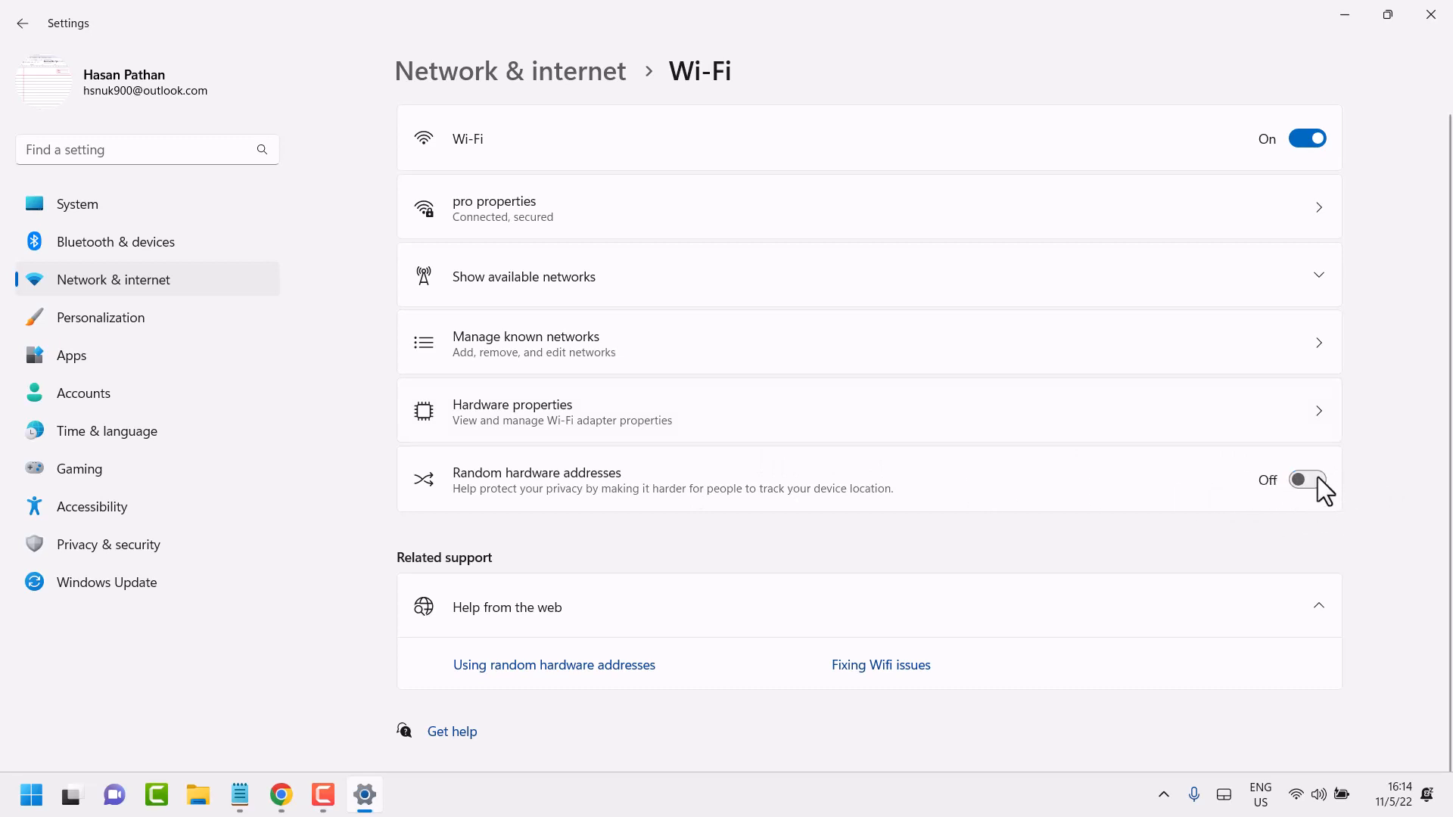
pyautogui.moveTo(1253, 495)
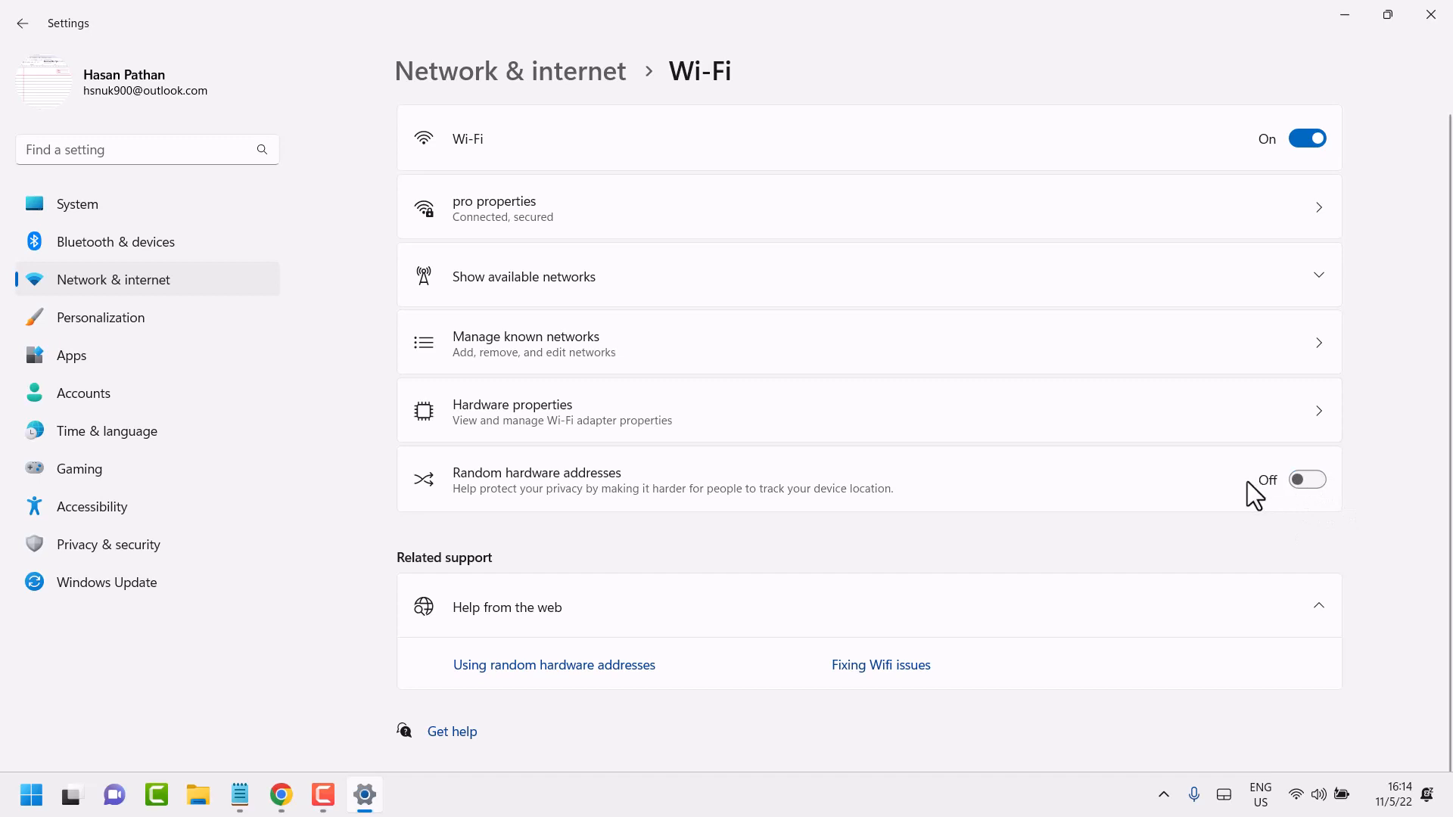
pyautogui.moveTo(1265, 491)
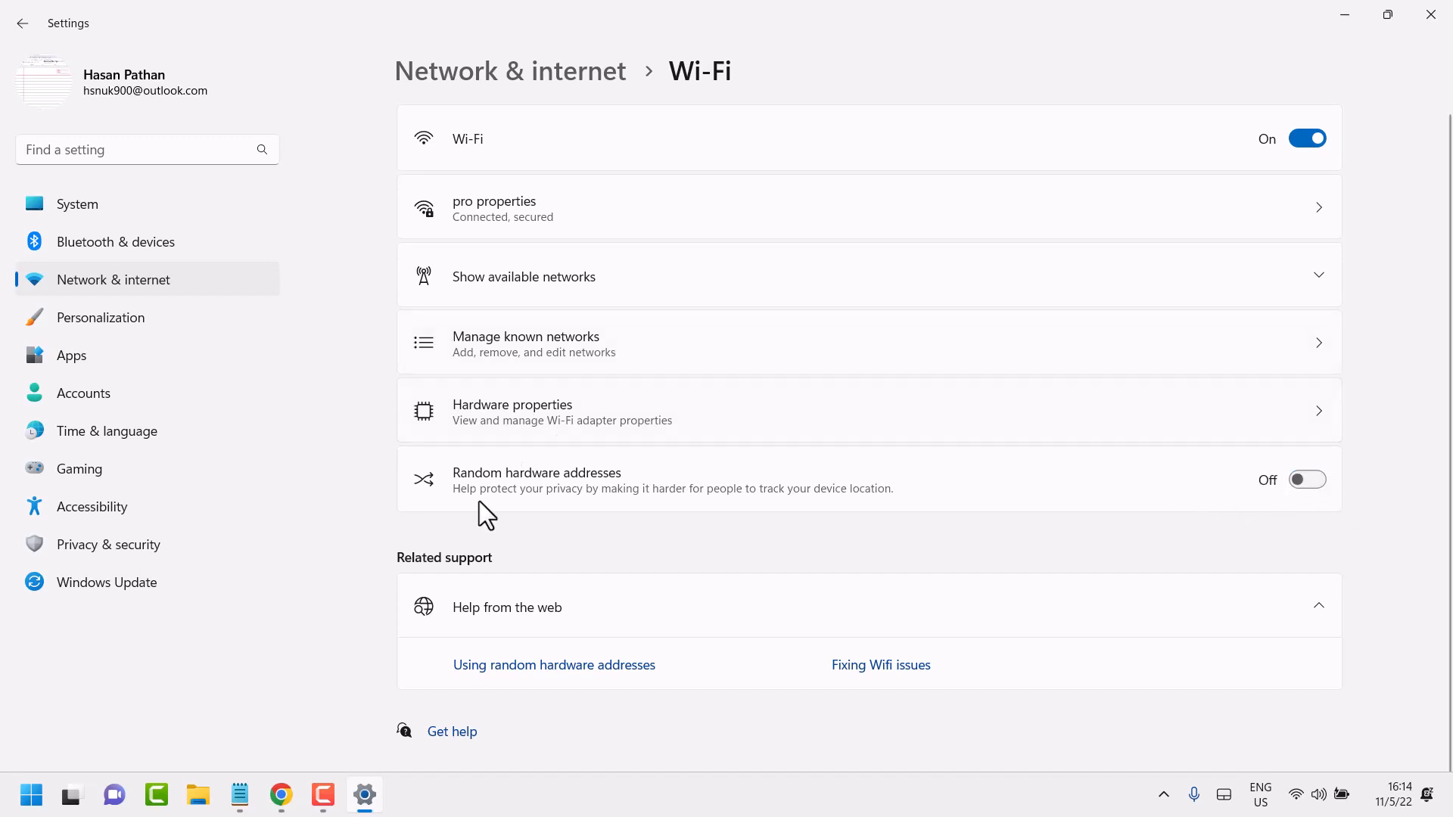
pyautogui.moveTo(492, 486)
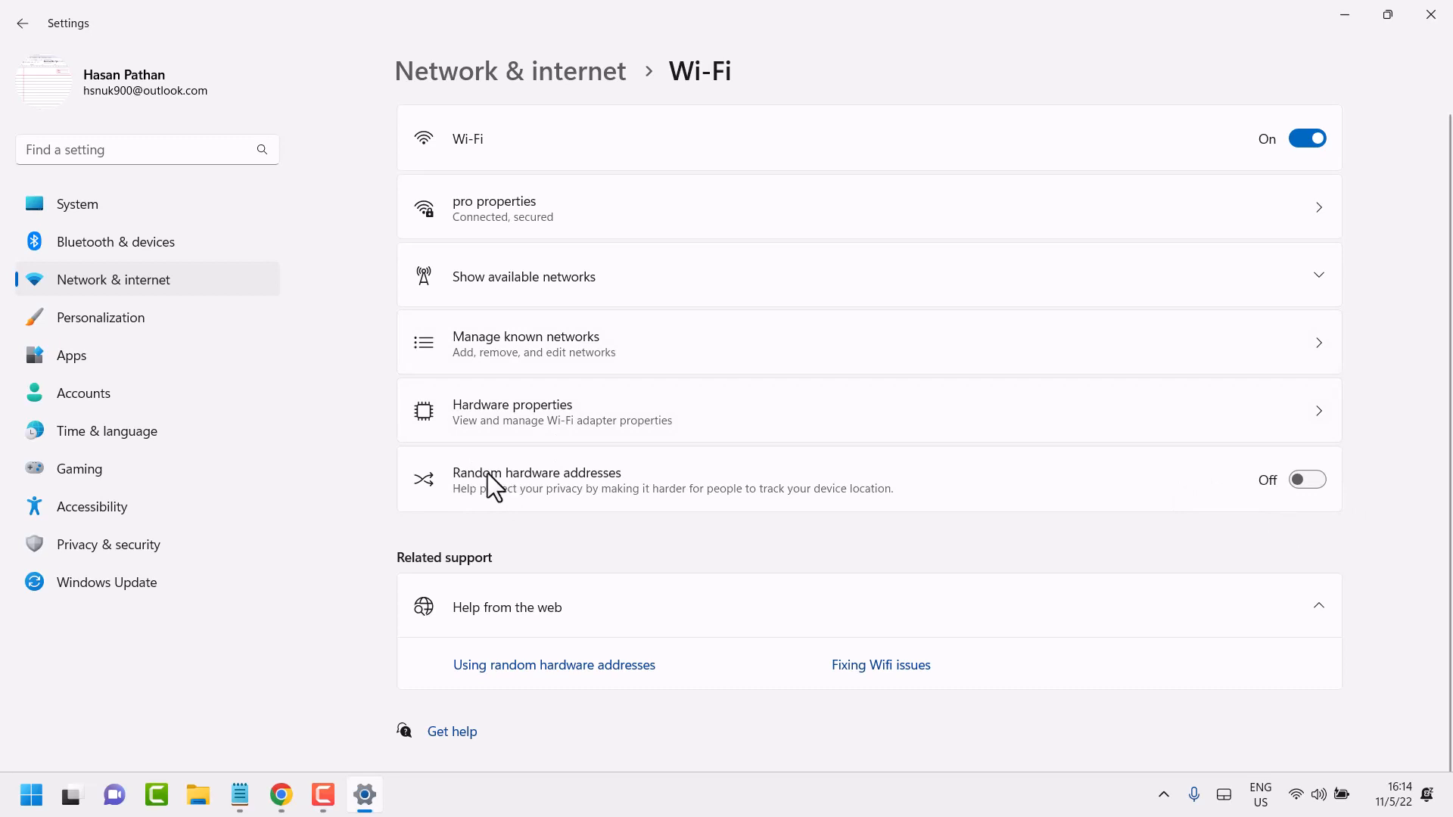
pyautogui.moveTo(1268, 616)
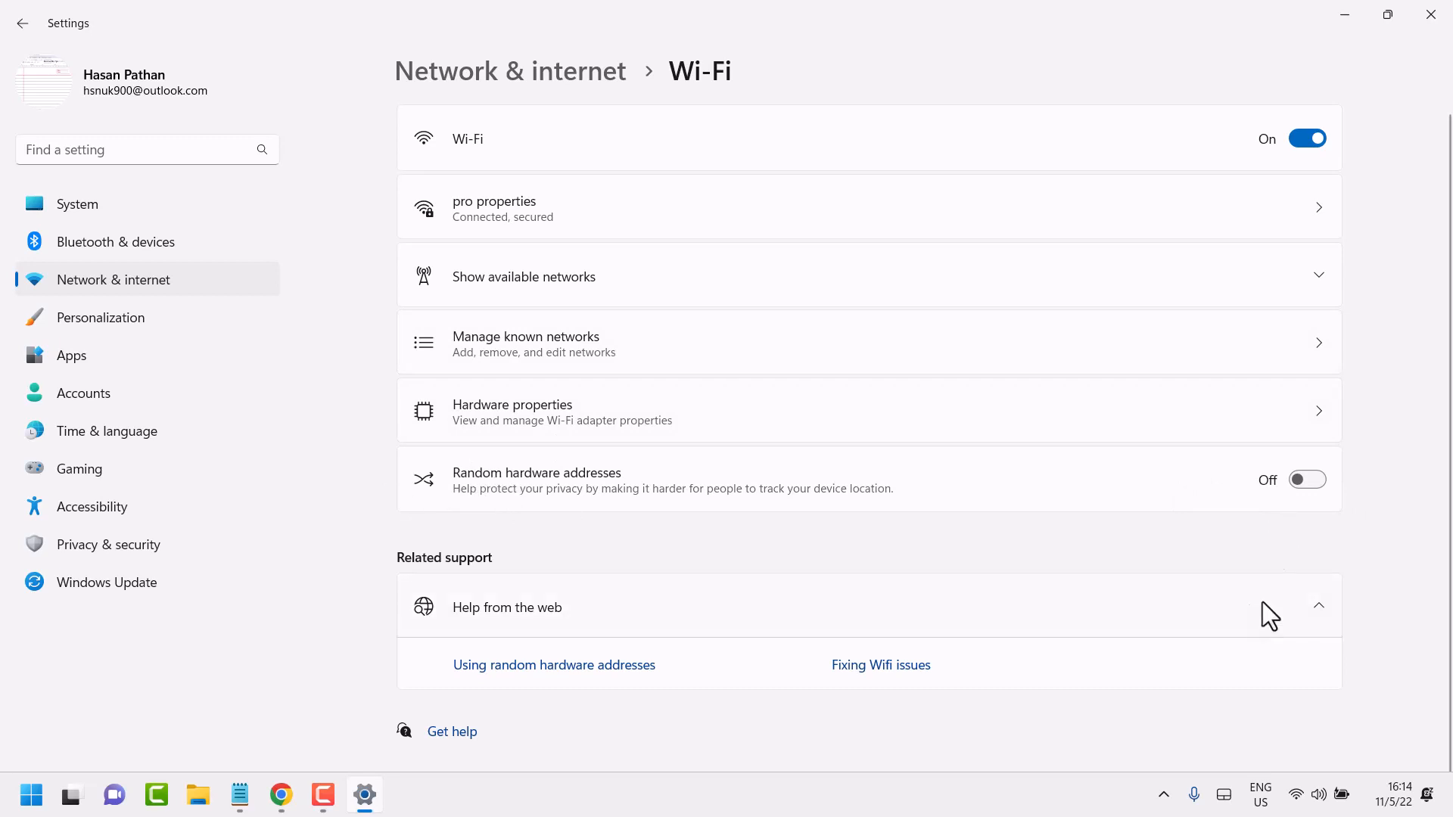